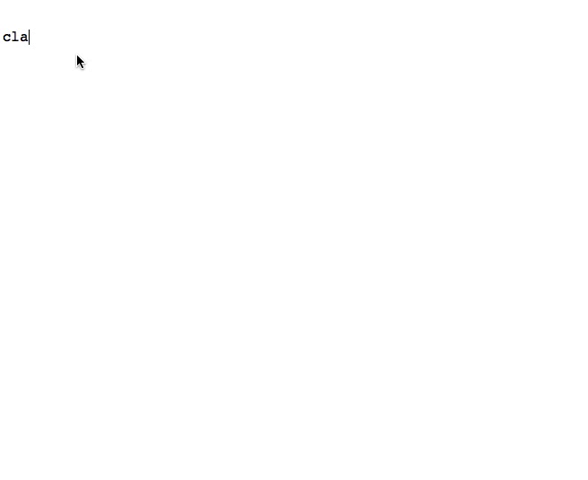
# Write 'class Shape(object):' with 'def __init__(self, length, width, colour, side):' beneath it.
pyautogui.write('ss Shape(object')
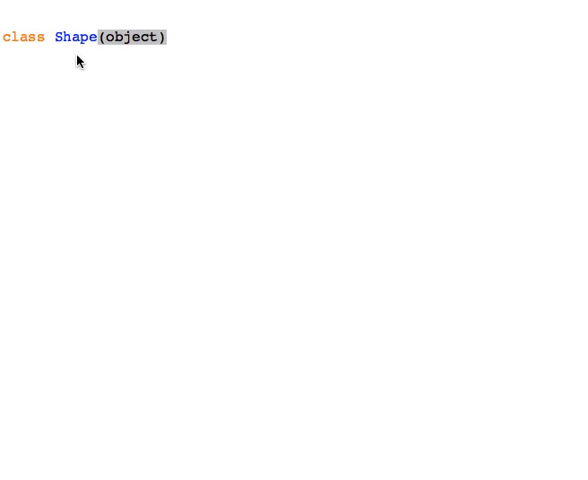
pyautogui.write(':')
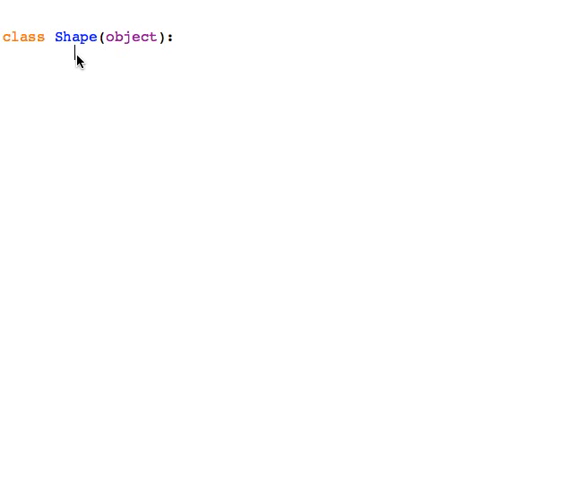
pyautogui.write('def')
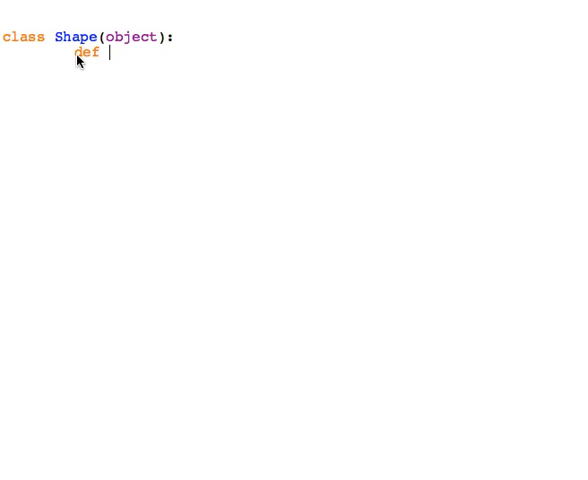
pyautogui.write('__')
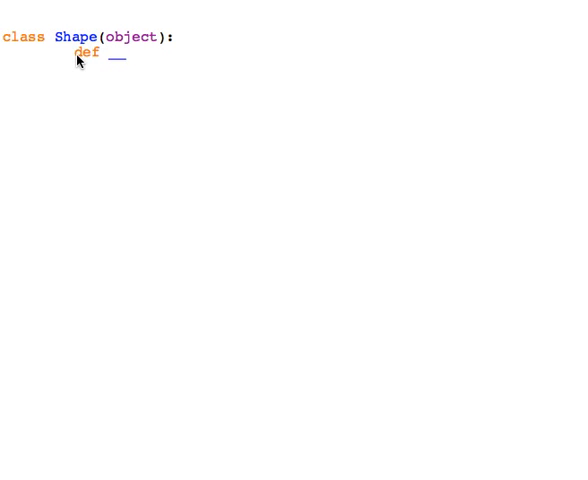
pyautogui.write('init')
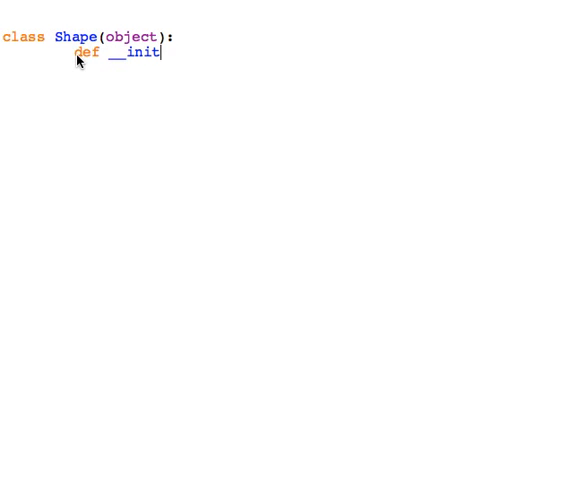
pyautogui.write('__(')
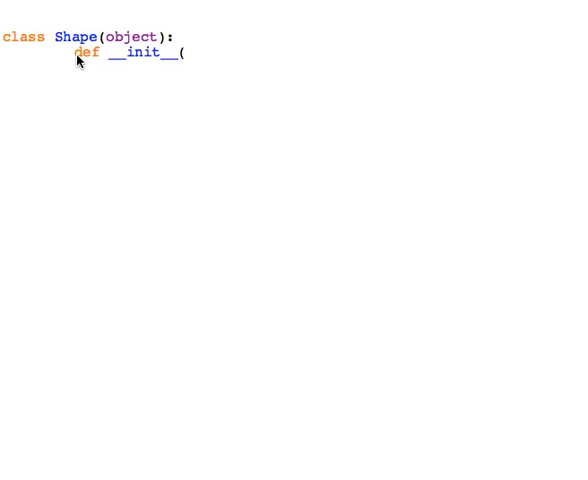
pyautogui.write('self,')
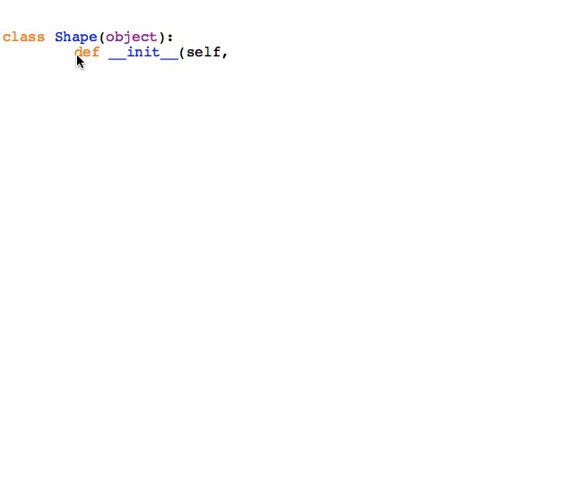
pyautogui.write('len')
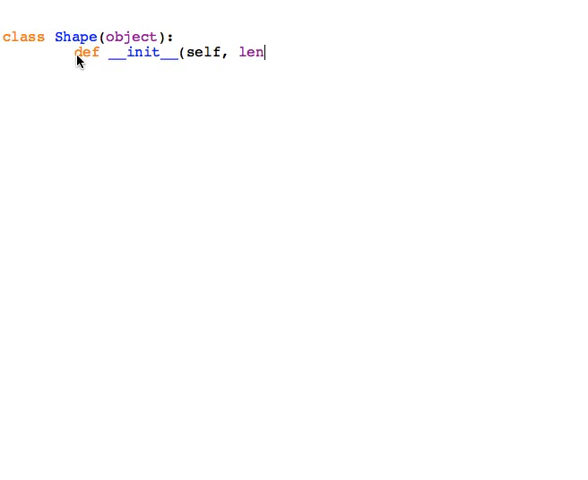
pyautogui.write('gth')
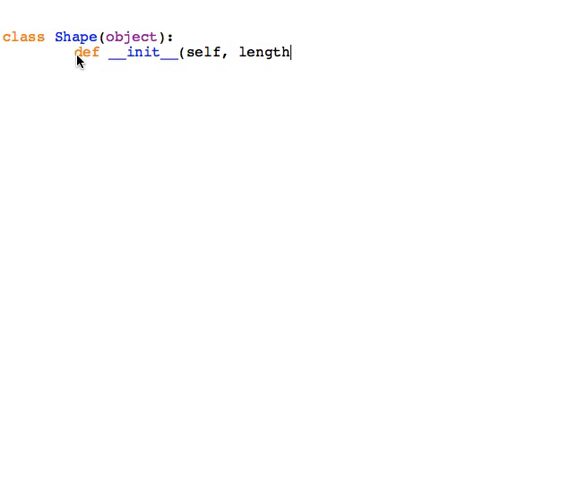
pyautogui.write(', width')
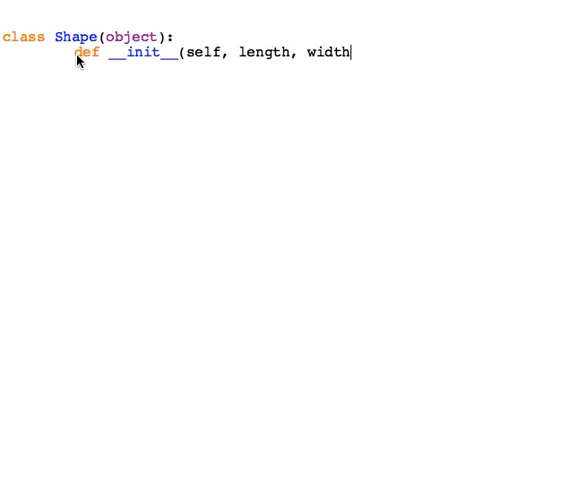
pyautogui.write(', col')
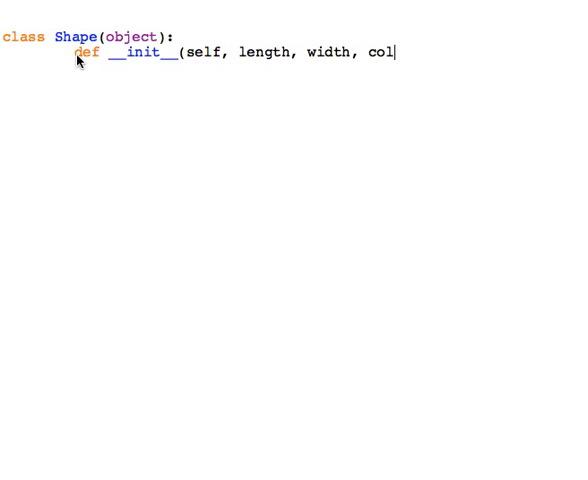
pyautogui.write('our, side):')
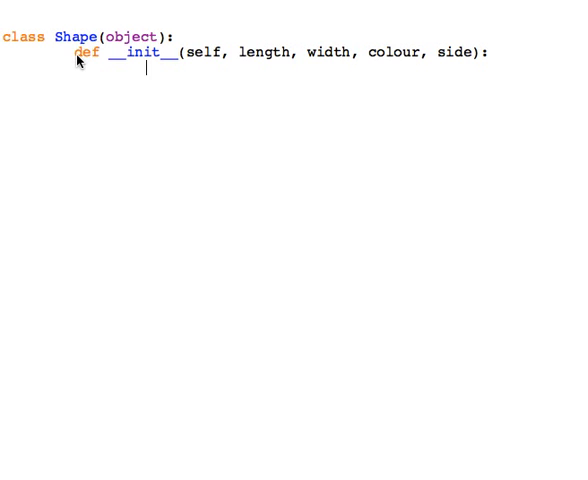
# Assign self.length, self.width, self.colour and self.sides, renaming parameter side to sides.
pyautogui.write('self.')
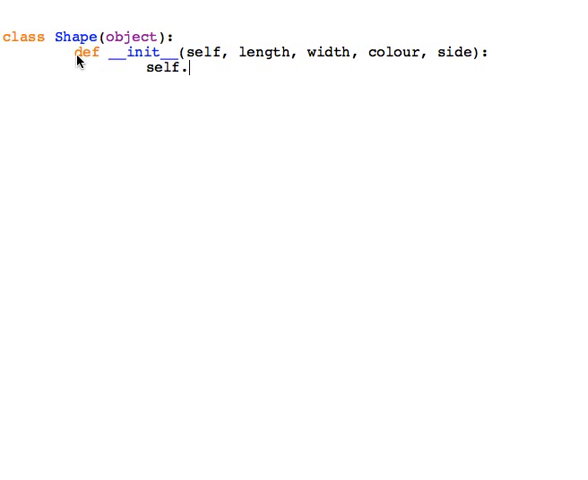
pyautogui.write('le')
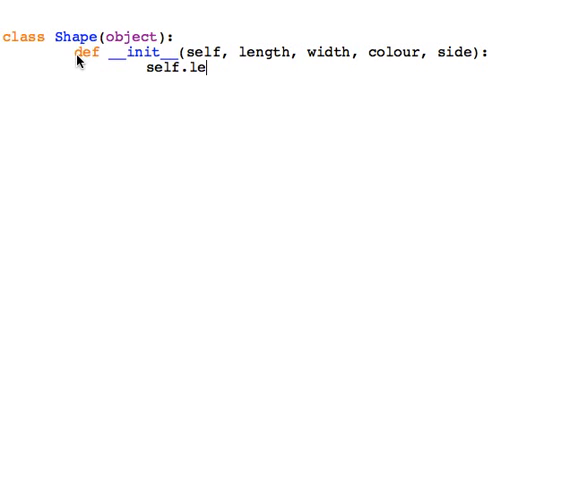
pyautogui.write('ngth =')
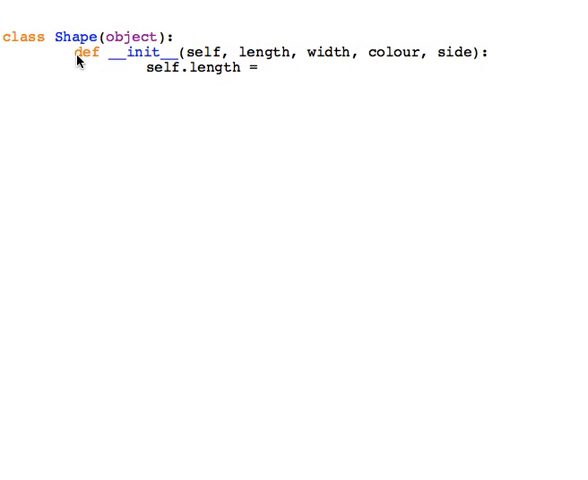
pyautogui.write('length')
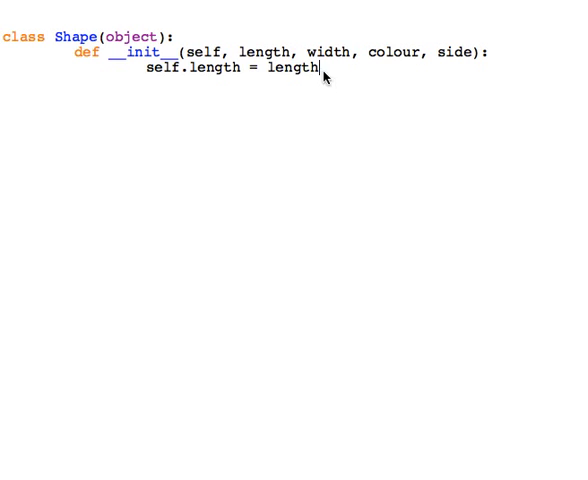
pyautogui.moveTo(315, 84)
pyautogui.write('self.')
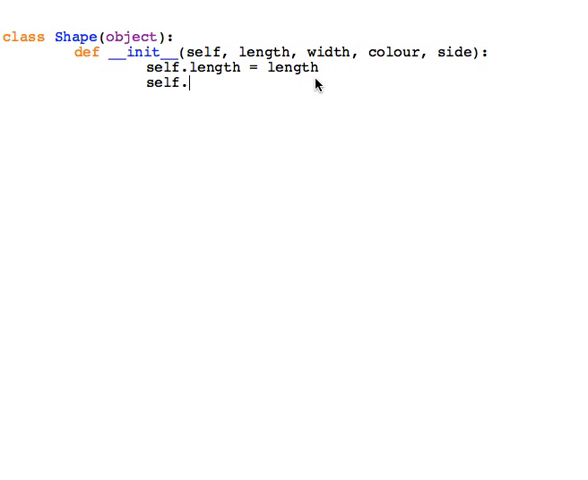
pyautogui.write('width = width')
pyautogui.write('self.col')
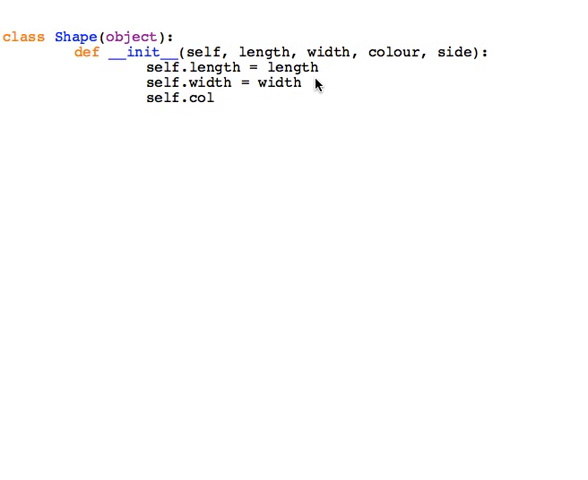
pyautogui.write('our = colour')
pyautogui.write('self.sid')
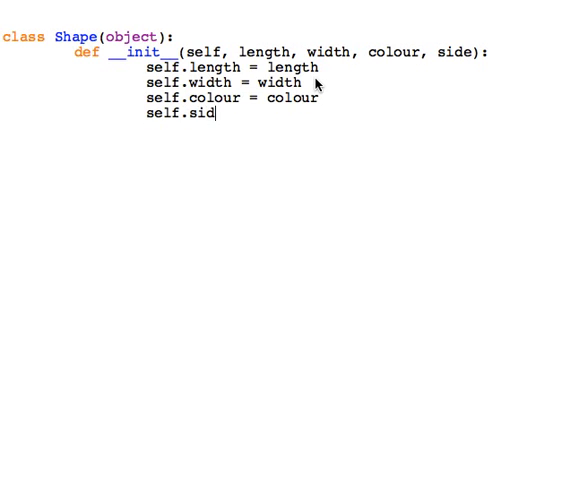
pyautogui.write('e')
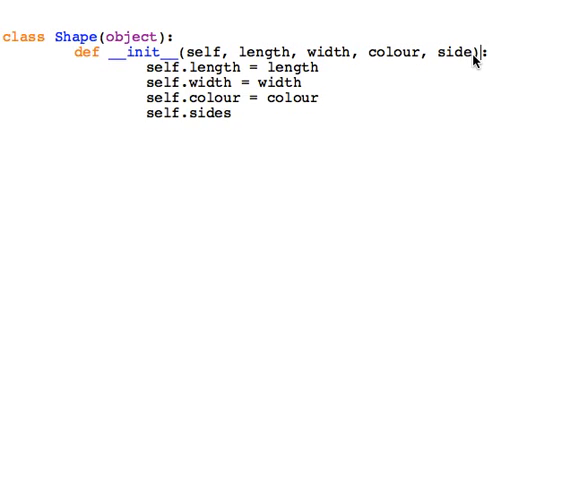
pyautogui.write('s')
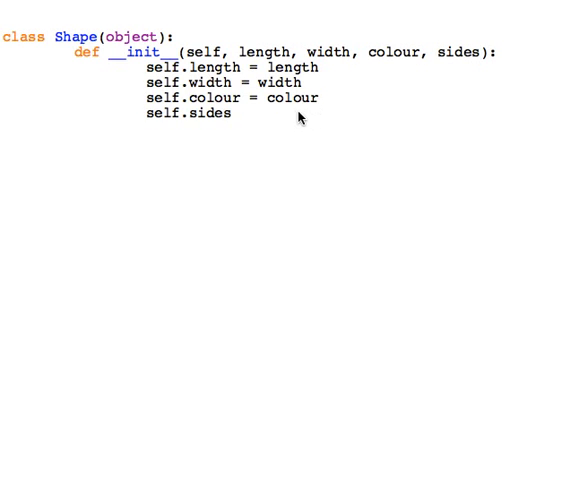
pyautogui.write('= sides')
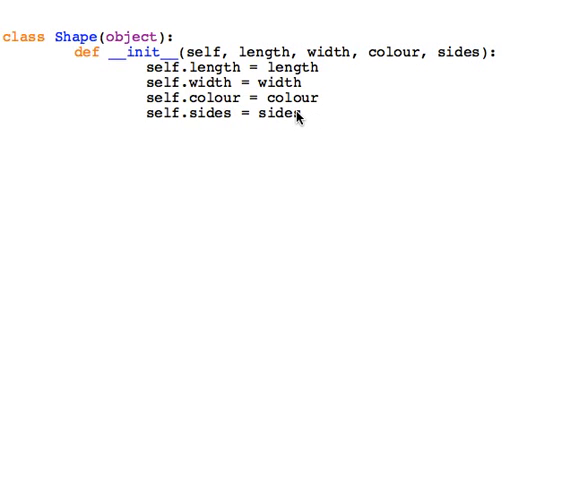
pyautogui.press('Return')
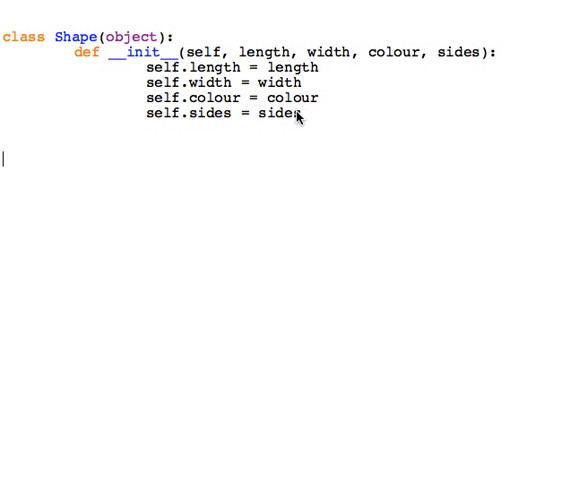
# Add square = Shape(20, 20, "blue", 4) and begin the rectangle assignment.
pyautogui.write('sq')
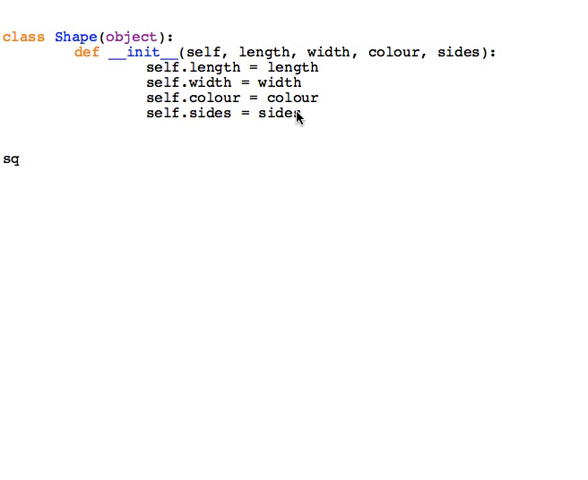
pyautogui.write('uare = Sha')
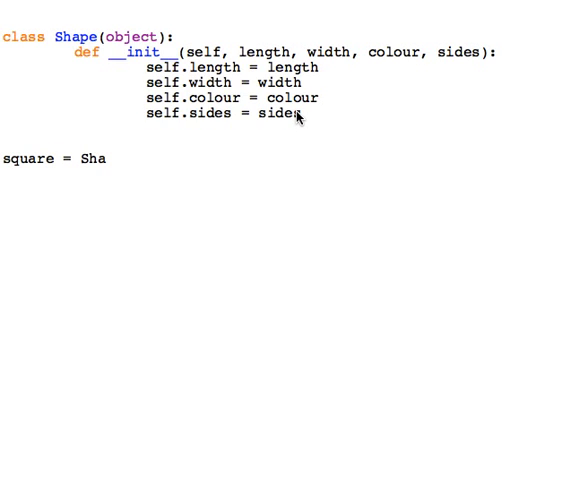
pyautogui.write('pe(')
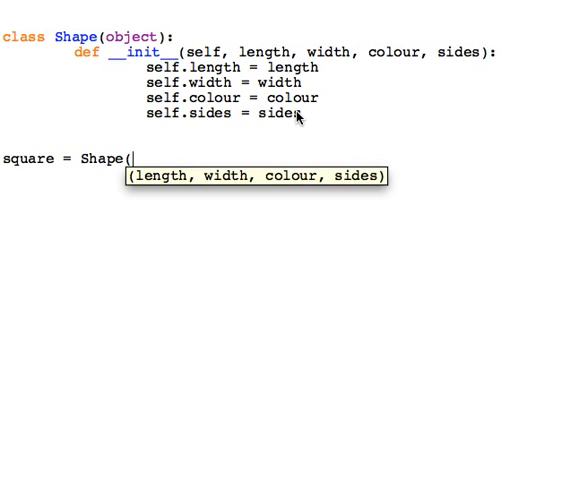
pyautogui.write('20, 20,')
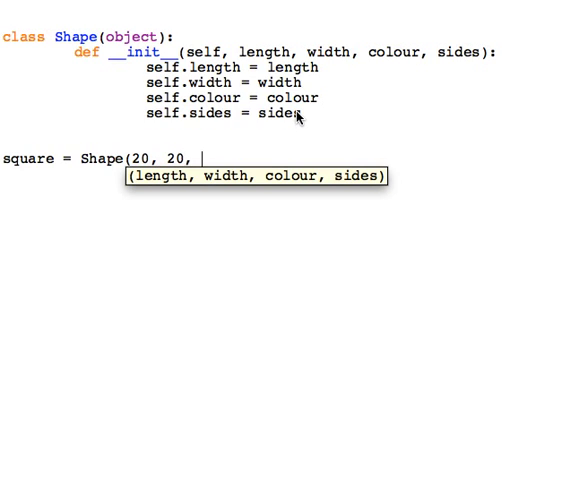
pyautogui.write('"b')
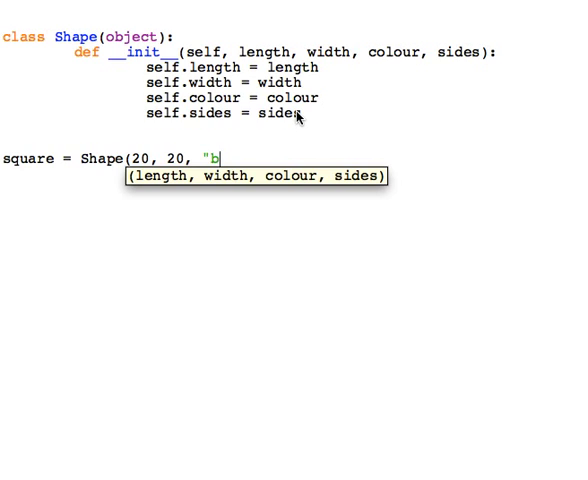
pyautogui.write('lue')
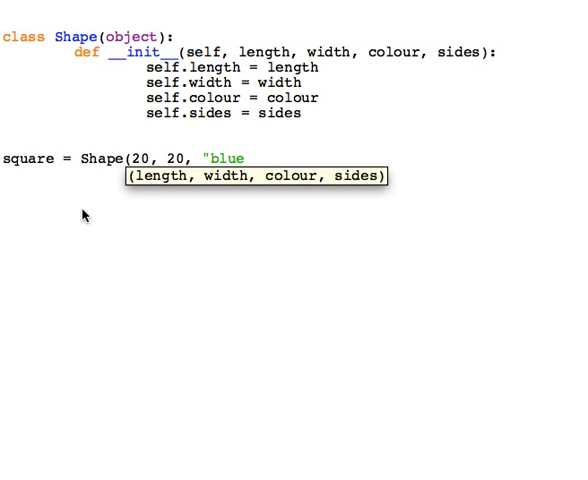
pyautogui.moveTo(349, 206)
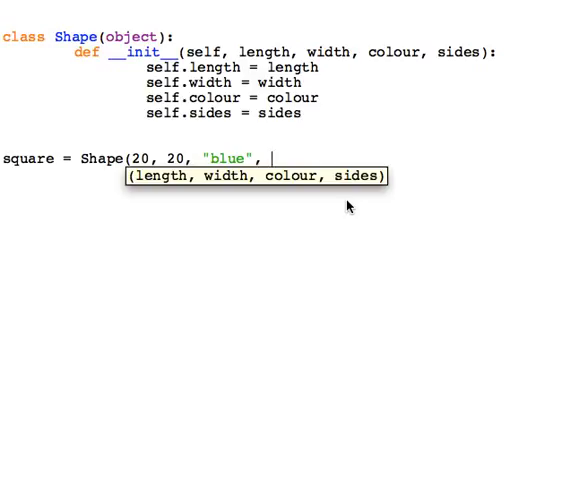
pyautogui.write('4)')
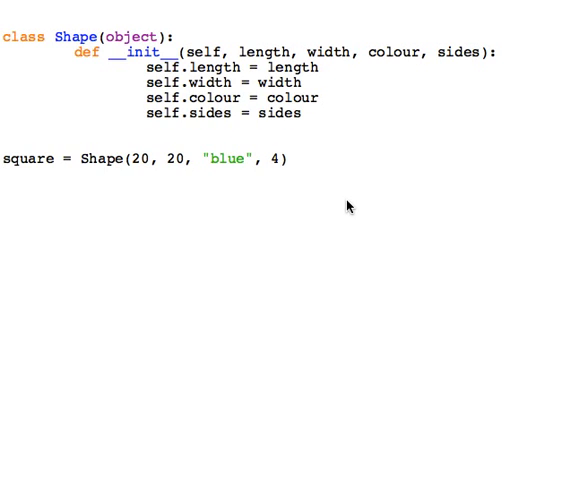
pyautogui.write('rectangle = Shape(')
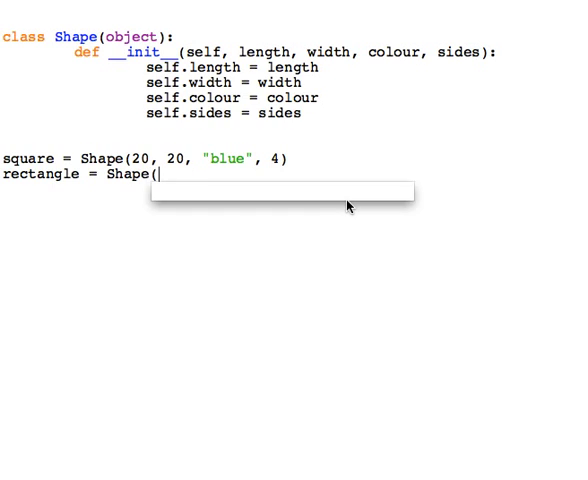
# Complete rectangle = Shape(200, 50, "red", 4).
pyautogui.write('200,')
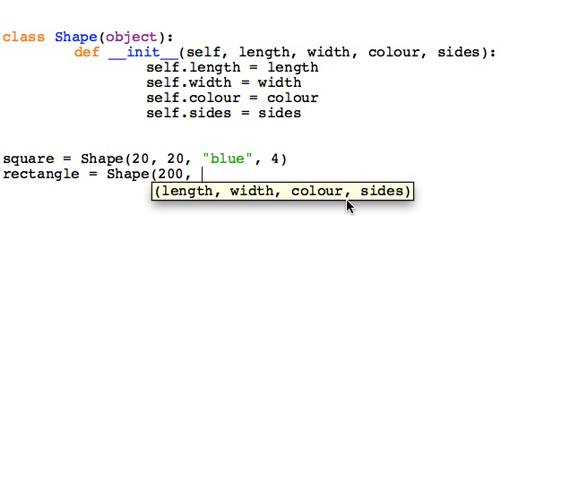
pyautogui.write('5')
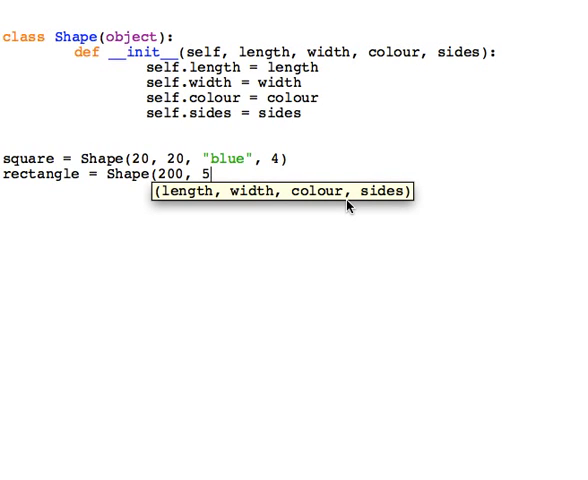
pyautogui.write('0, "')
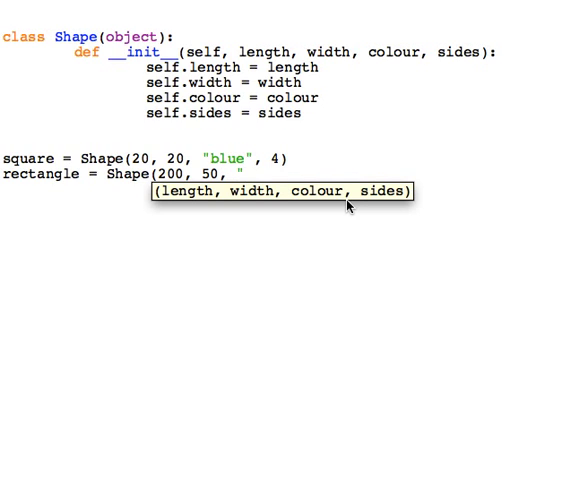
pyautogui.write('red", 4)')
pyautogui.write('tr')
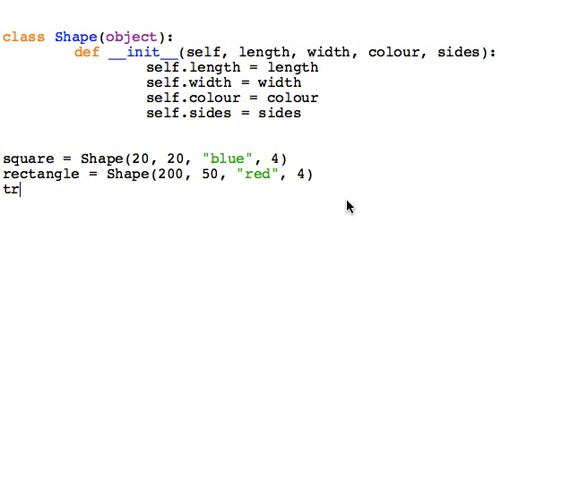
# Add triangle = Shape(200, 200, "green", 3).
pyautogui.write('iangle =')
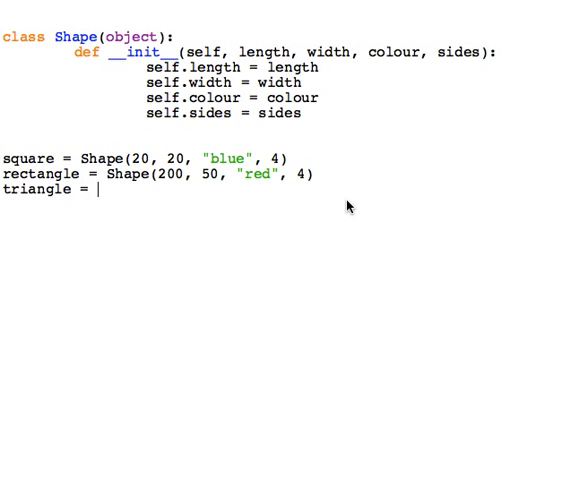
pyautogui.write('Shape(')
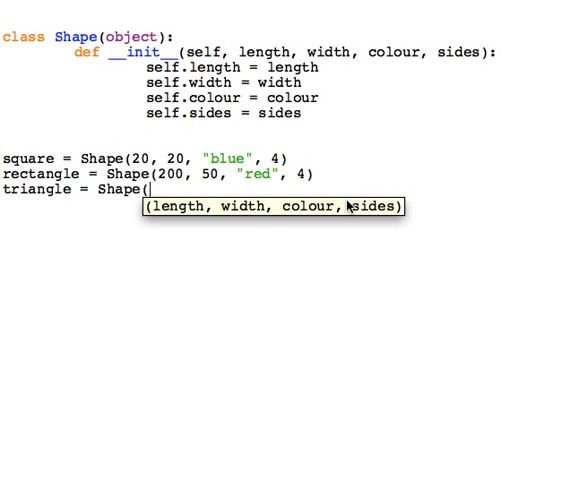
pyautogui.write('200,')
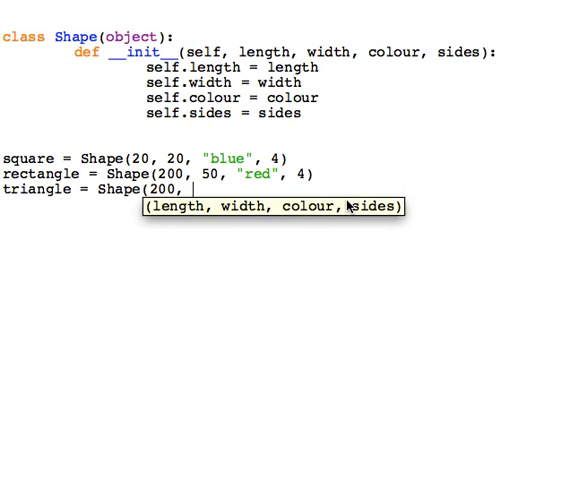
pyautogui.write('200, "gr')
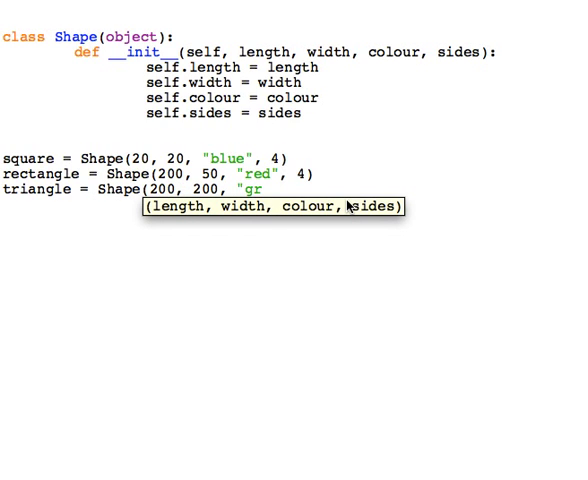
pyautogui.write('een", 3')
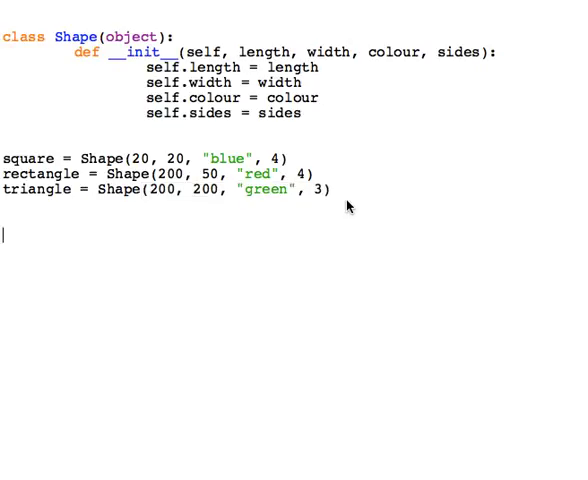
# Add the comment '#reference properties'.
pyautogui.write('#refe')
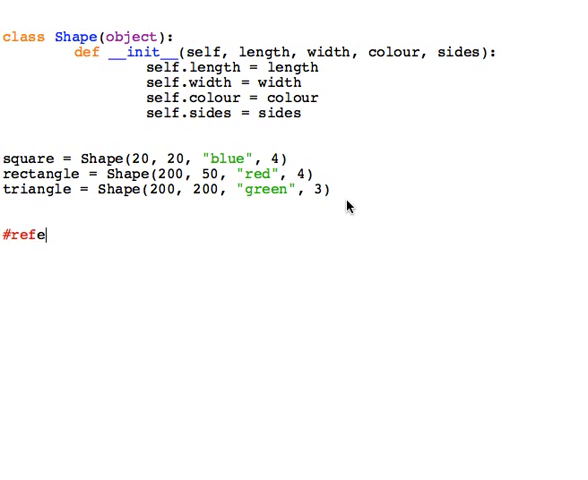
pyautogui.write('rence prop')
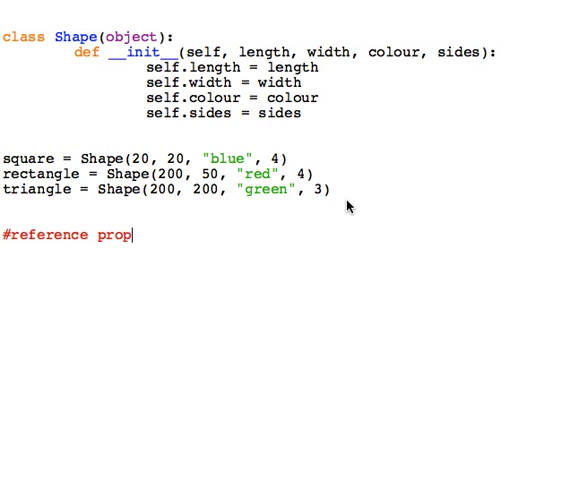
pyautogui.write('erties')
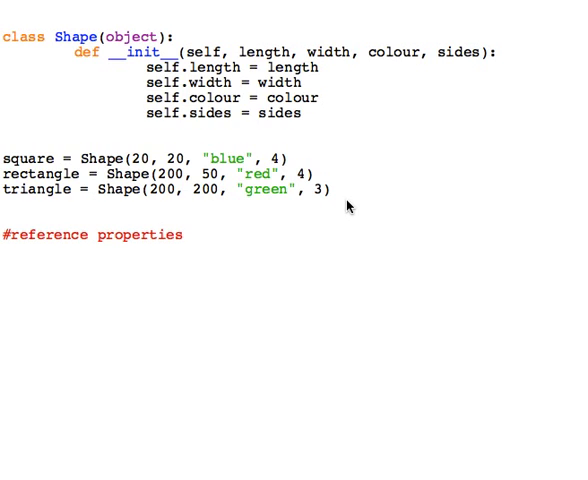
# Add print(triangle.sides), fixing the 'trinagle' typo.
pyautogui.doubleClick(35, 191)
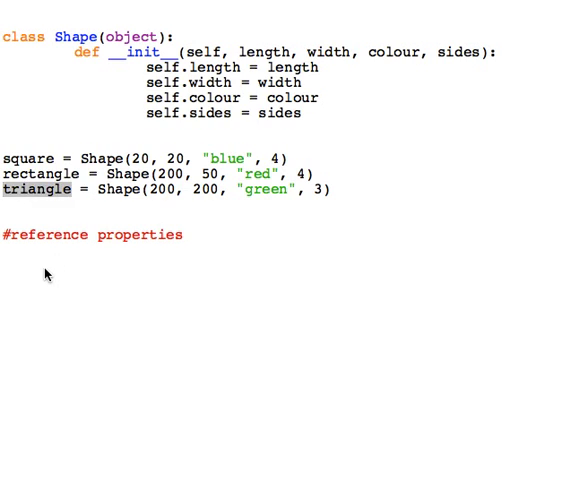
pyautogui.write('print')
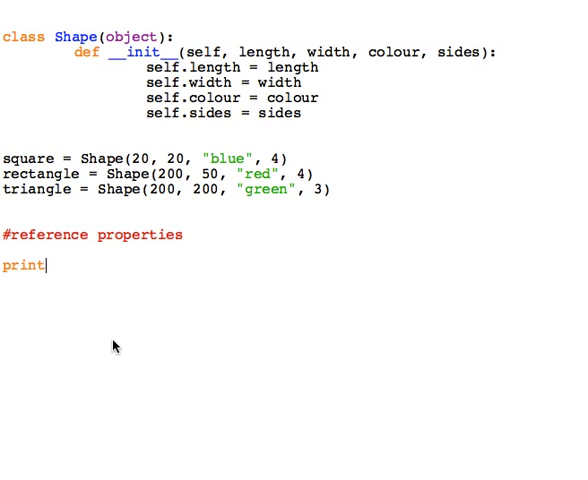
pyautogui.write('(trinagle')
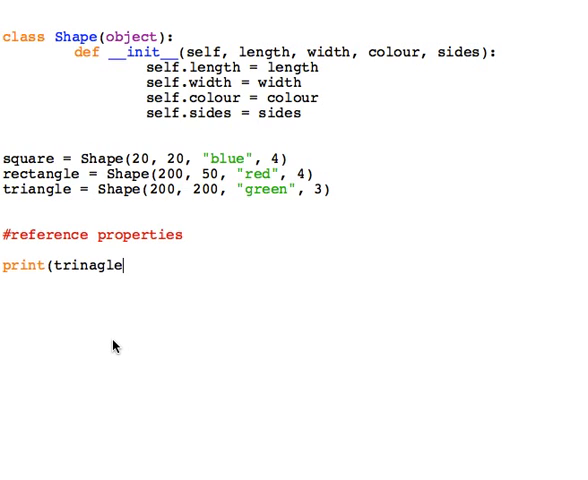
pyautogui.write('triangle')
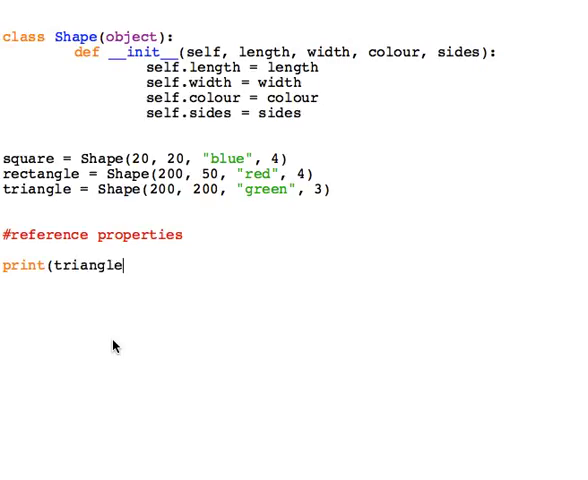
pyautogui.write('.sides')
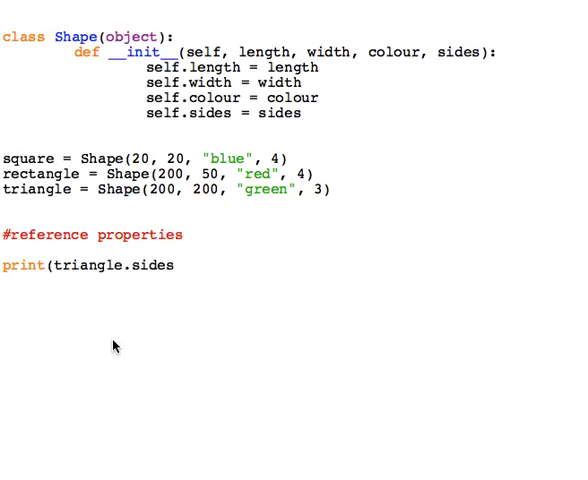
pyautogui.write(')')
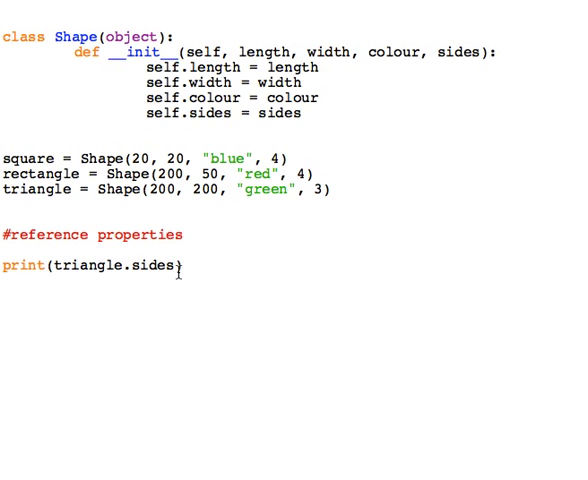
pyautogui.write(')')
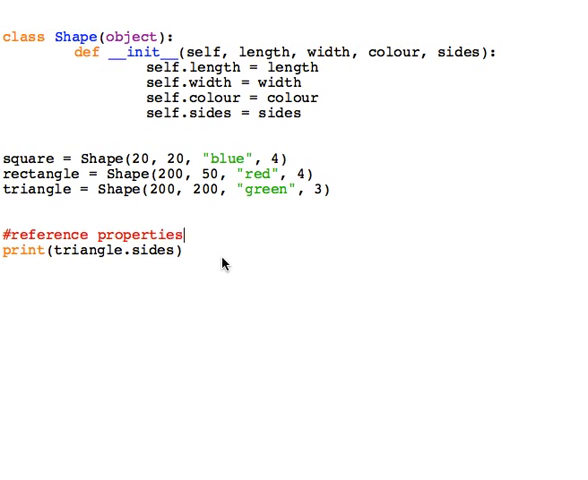
pyautogui.moveTo(322, 133)
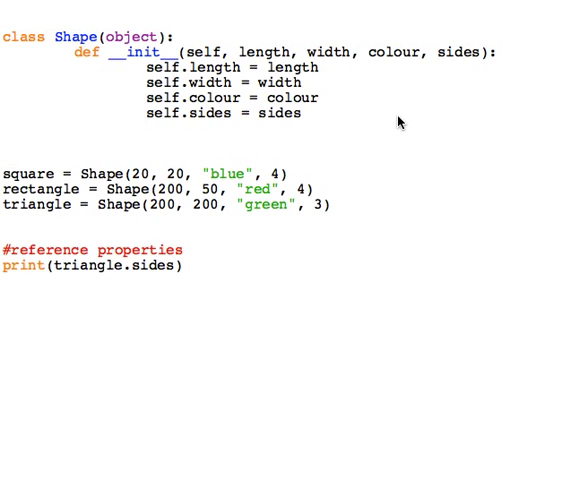
# Define a draw(self) method in the Shape class.
pyautogui.write('def')
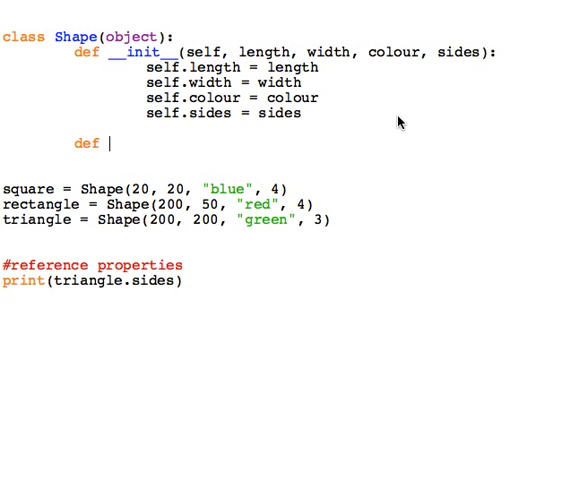
pyautogui.moveTo(148, 72)
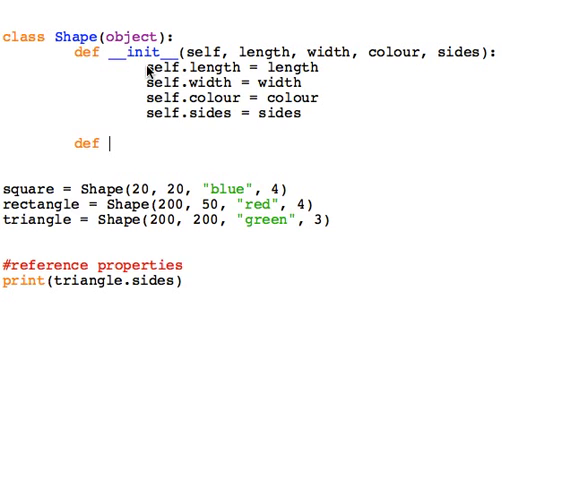
pyautogui.moveTo(168, 22)
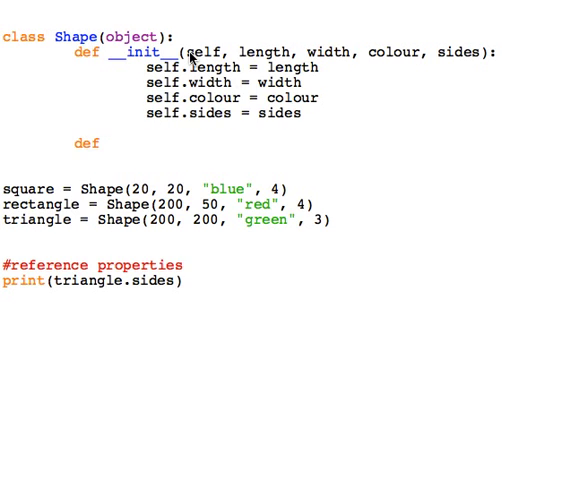
pyautogui.write('dre')
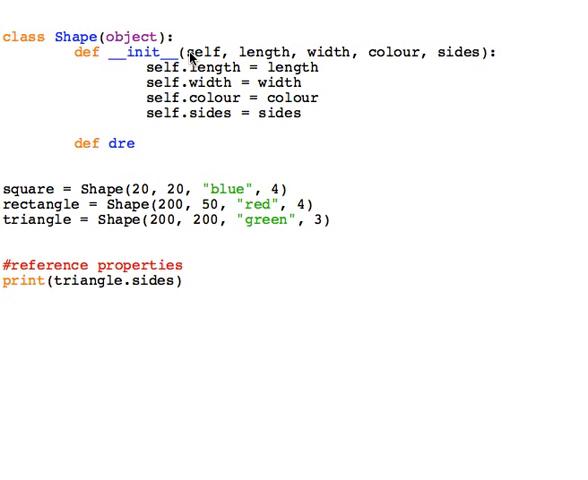
pyautogui.write('aw(s')
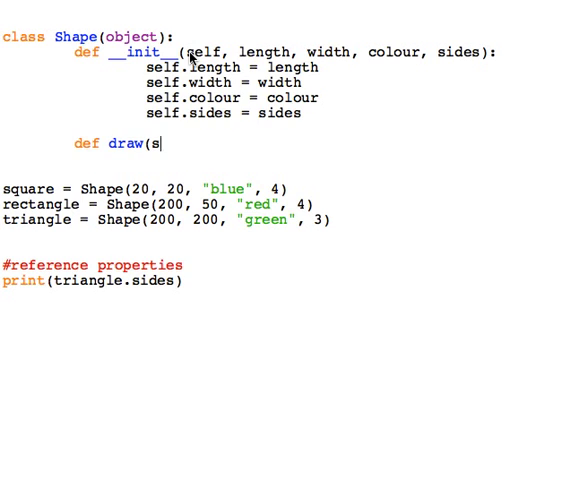
pyautogui.write('elf):')
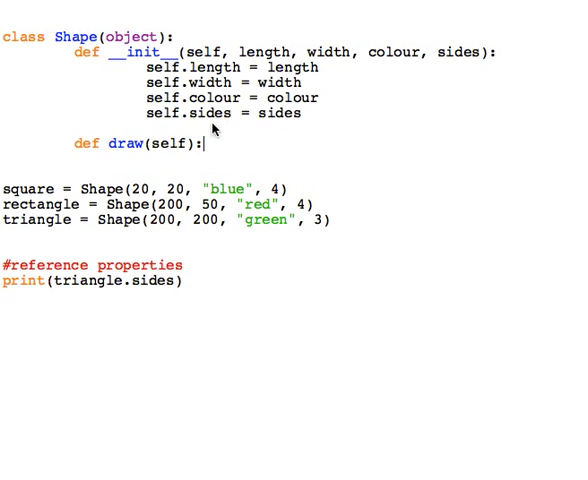
pyautogui.moveTo(150, 160)
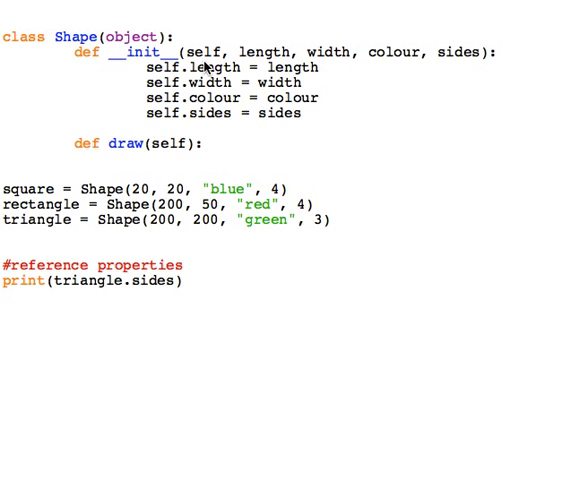
# Import turtle and create t = turtle.Pen() inside draw.
pyautogui.write('import turtle')
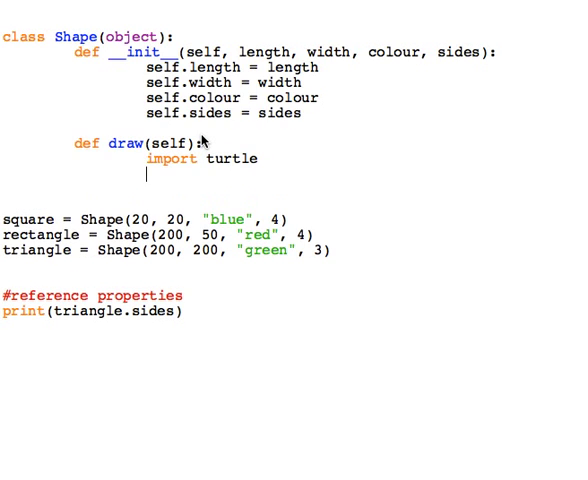
pyautogui.write('t = te')
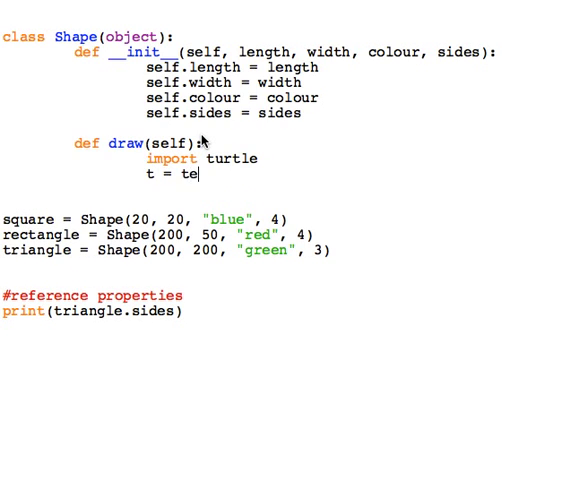
pyautogui.write('r')
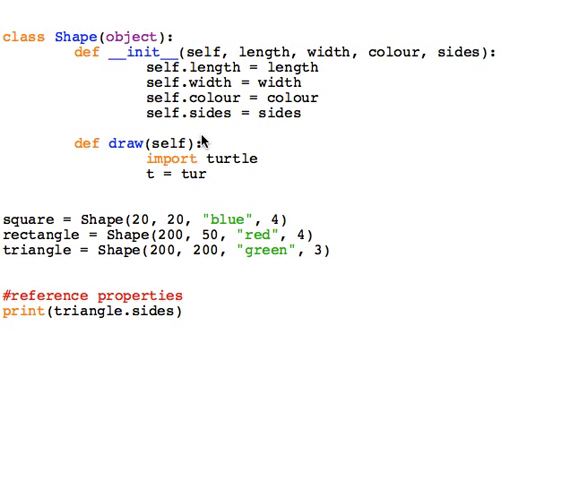
pyautogui.write('tle.Pen')
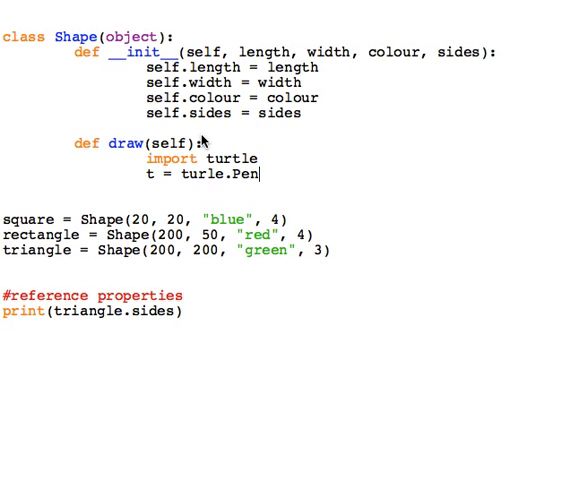
pyautogui.write('()')
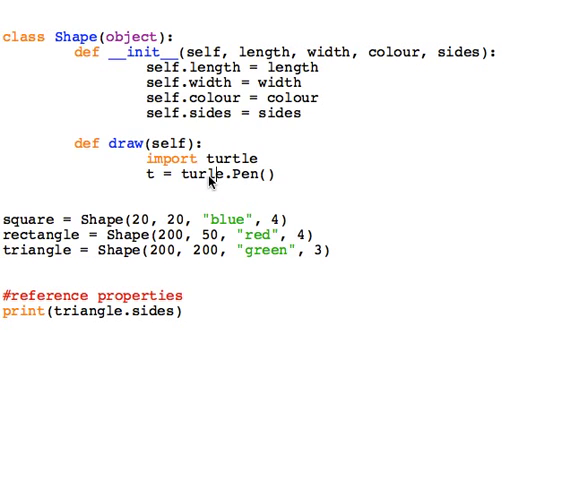
pyautogui.press('enter')
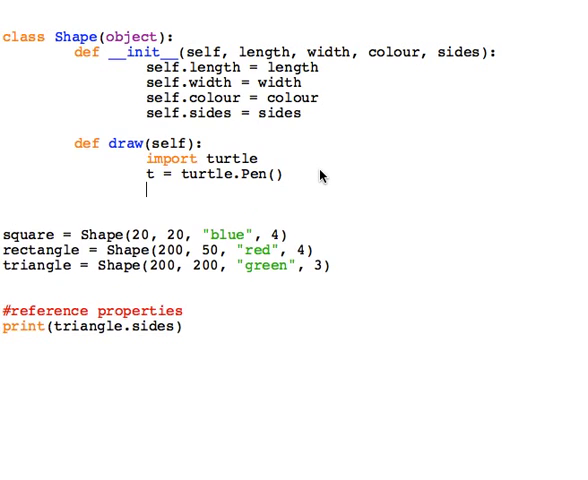
# Compute angle = 360/self.sides and set t.color(self.colour).
pyautogui.write('angle =')
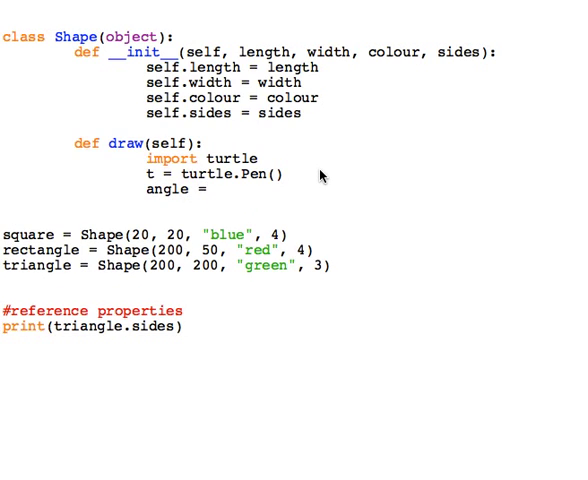
pyautogui.write('3')
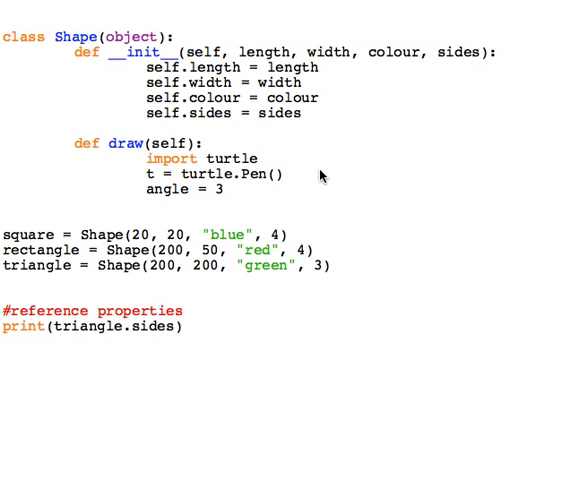
pyautogui.write('60/self')
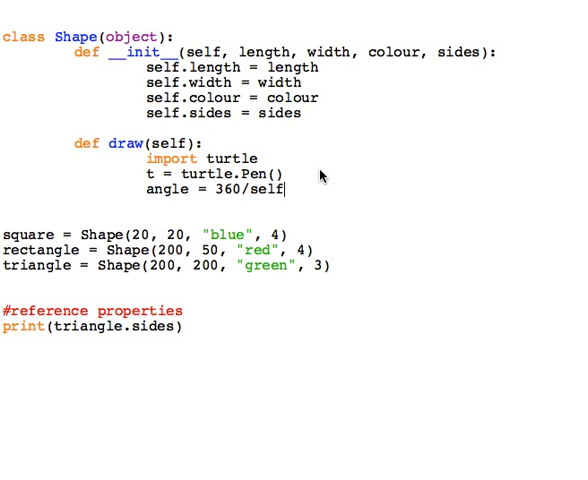
pyautogui.write('.sides')
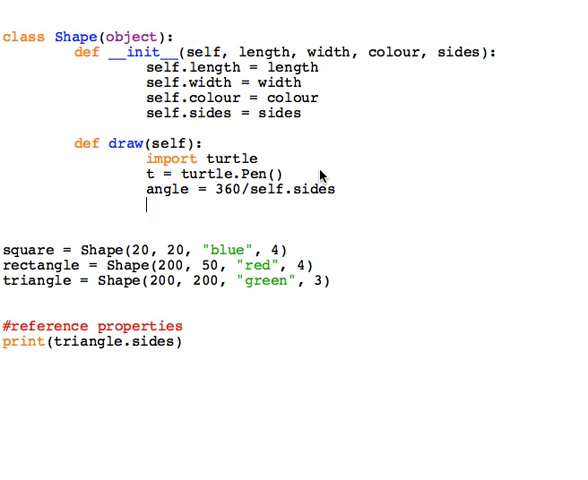
pyautogui.write('t.color(s')
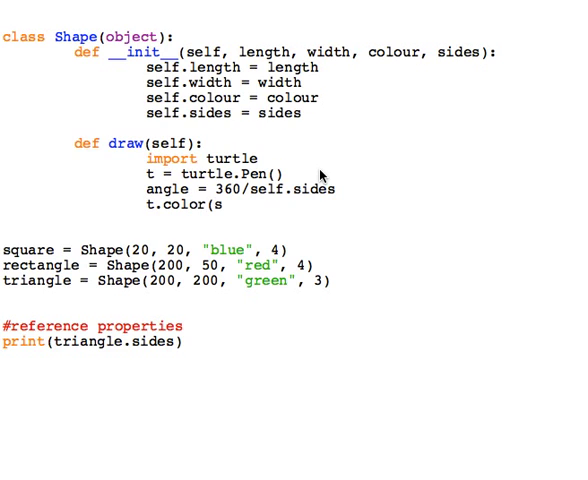
pyautogui.write('self.colour')
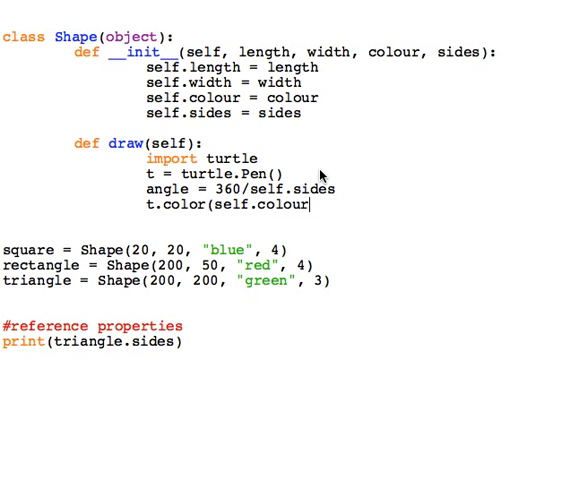
pyautogui.doubleClick(258, 206)
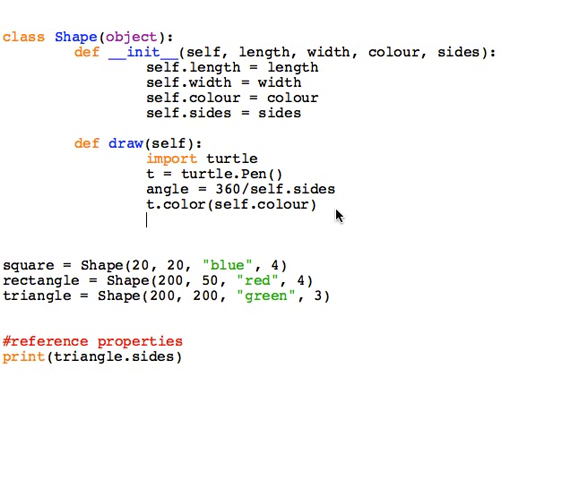
# Add a for loop over range(self.sides) with t.forward(self.length) and t.right(angle).
pyautogui.write('for i')
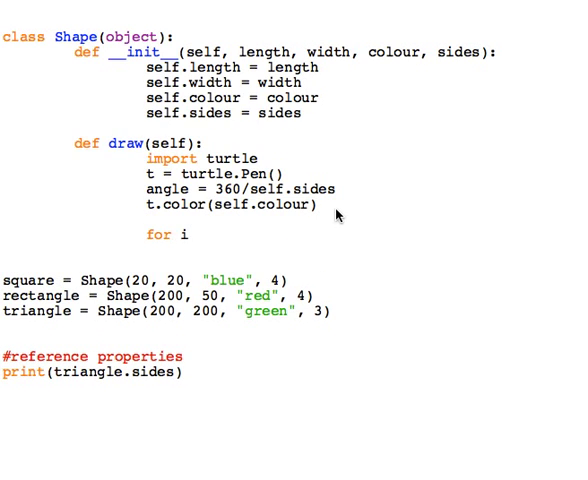
pyautogui.write('in range(')
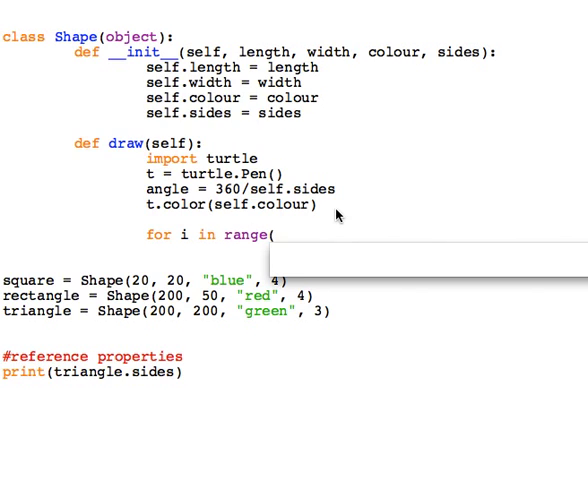
pyautogui.write('self.sides)')
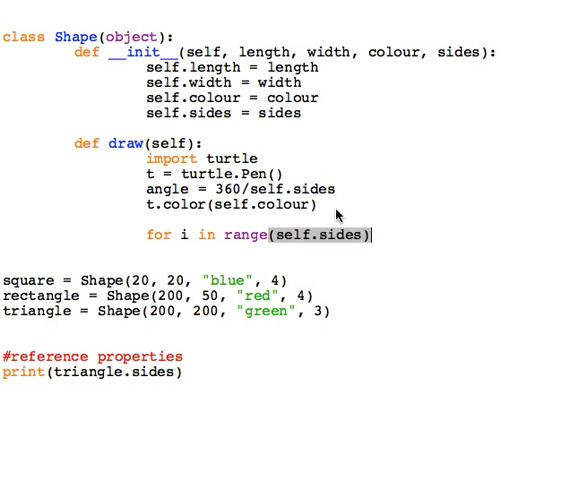
pyautogui.write('.')
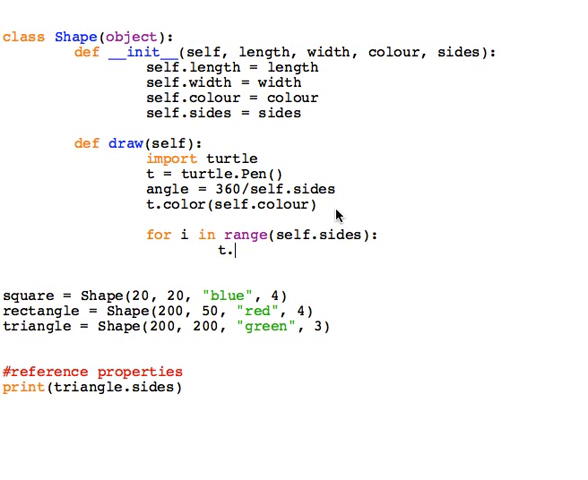
pyautogui.write('forward(self.length')
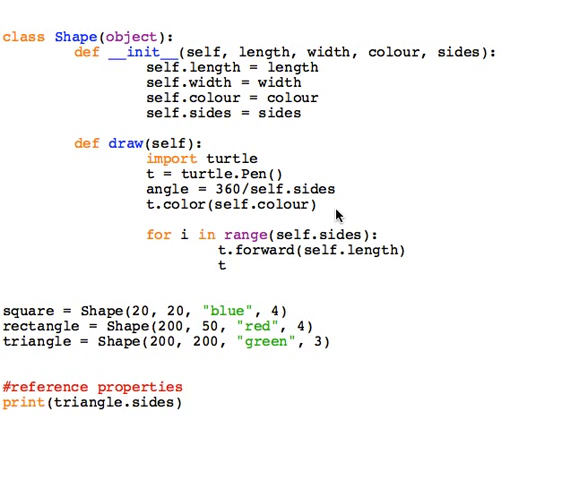
pyautogui.write('.right(angle)')
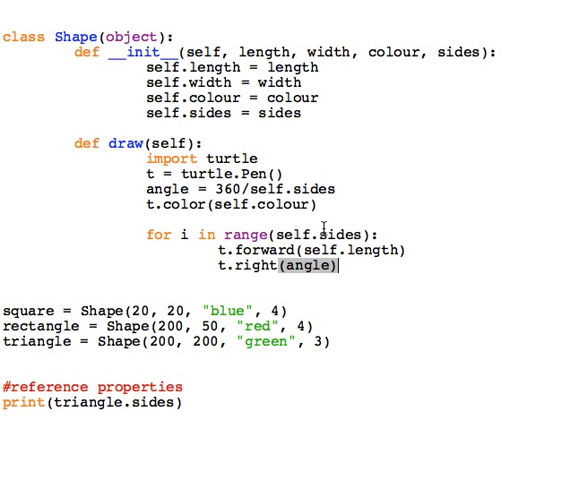
pyautogui.moveTo(367, 272)
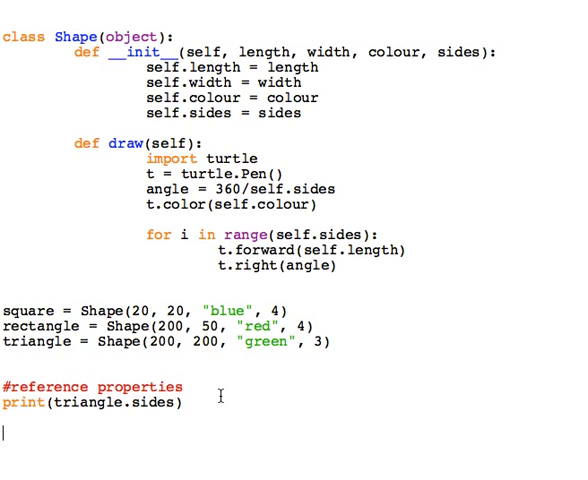
# Add '#call methods' followed by square.draw() and triangle.draw().
pyautogui.write('#call method')
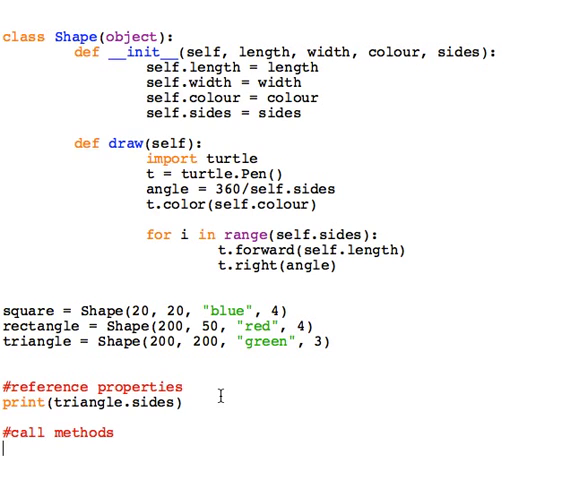
pyautogui.write('square')
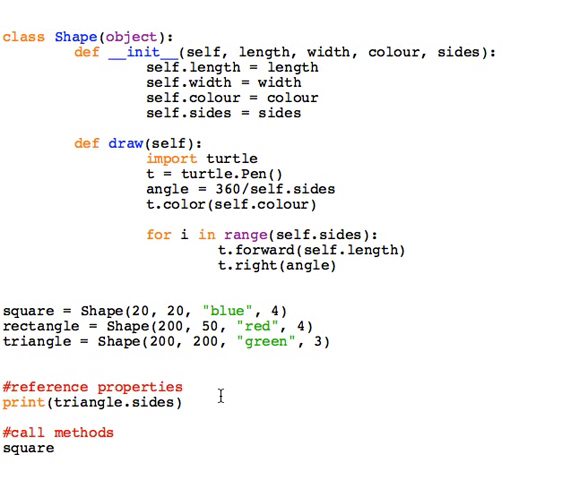
pyautogui.write('.draw()')
pyautogui.write('triangle')
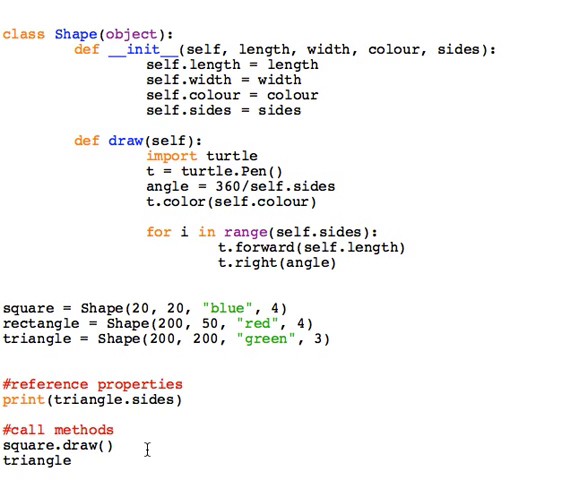
pyautogui.write('.draw')
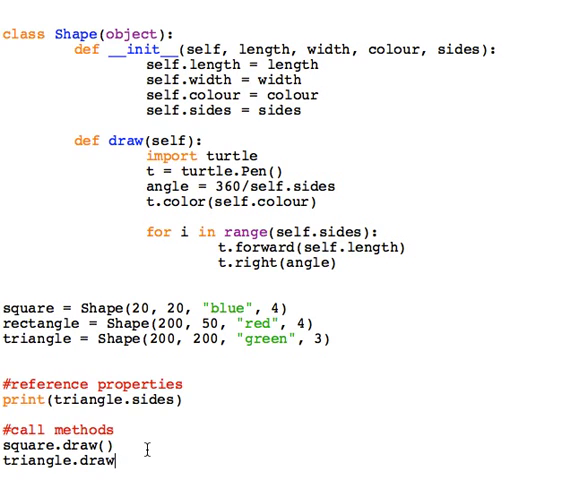
pyautogui.write('()')
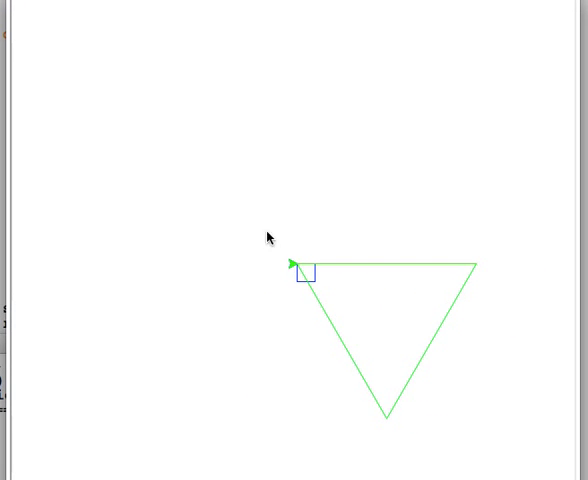
pyautogui.moveTo(463, 313)
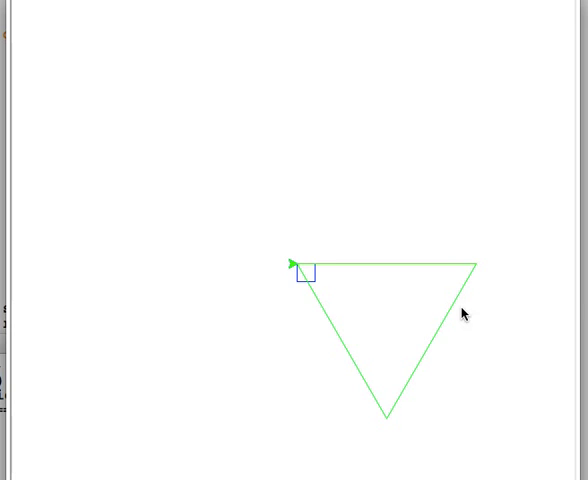
pyautogui.moveTo(463, 313)
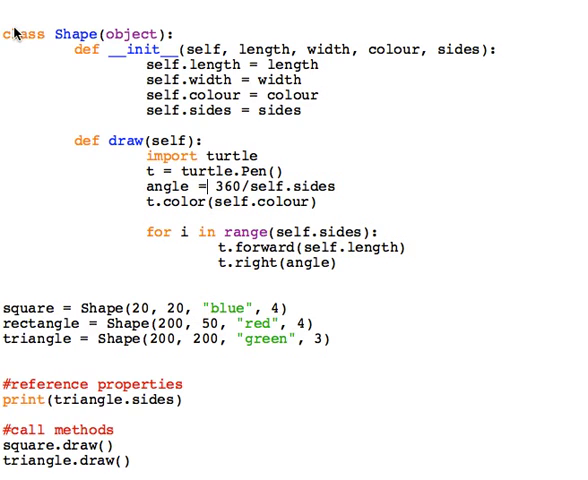
pyautogui.moveTo(145, 28)
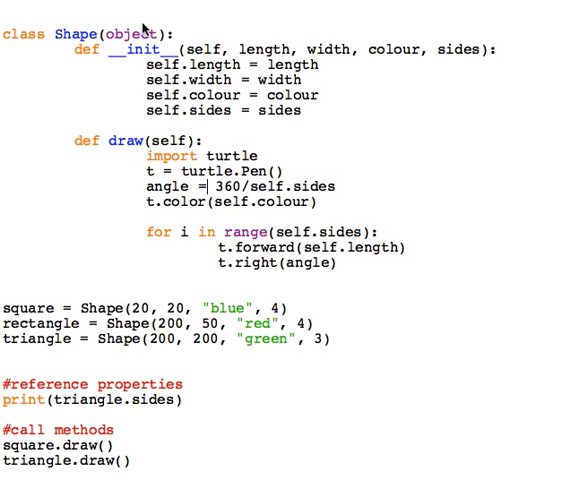
pyautogui.moveTo(131, 103)
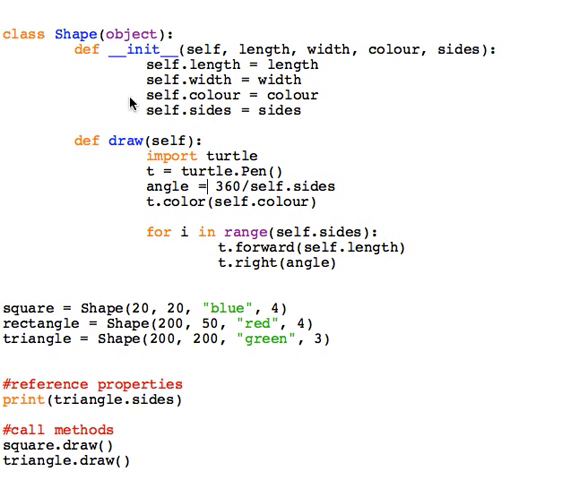